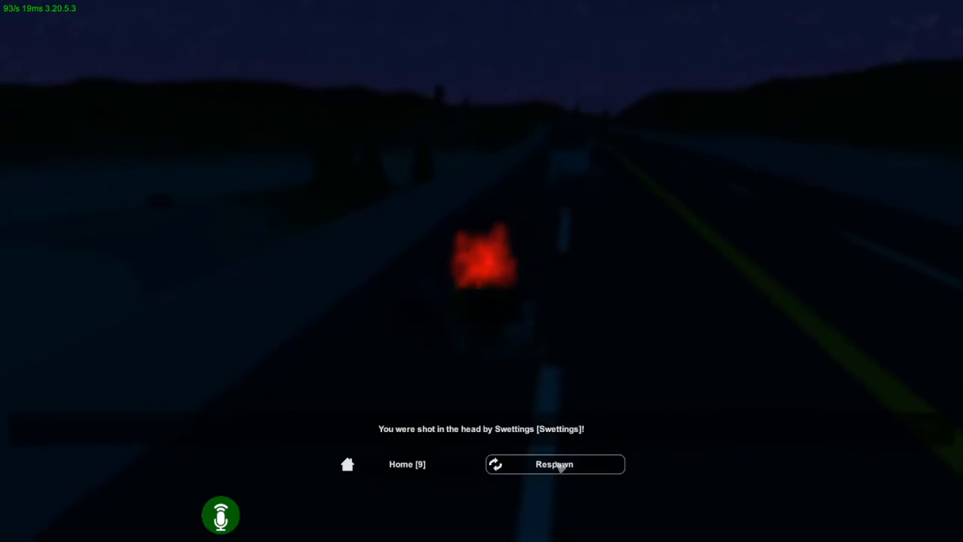
# Respawn from the death screen after being killed near Rainbridge Island
pyautogui.click(554, 464)
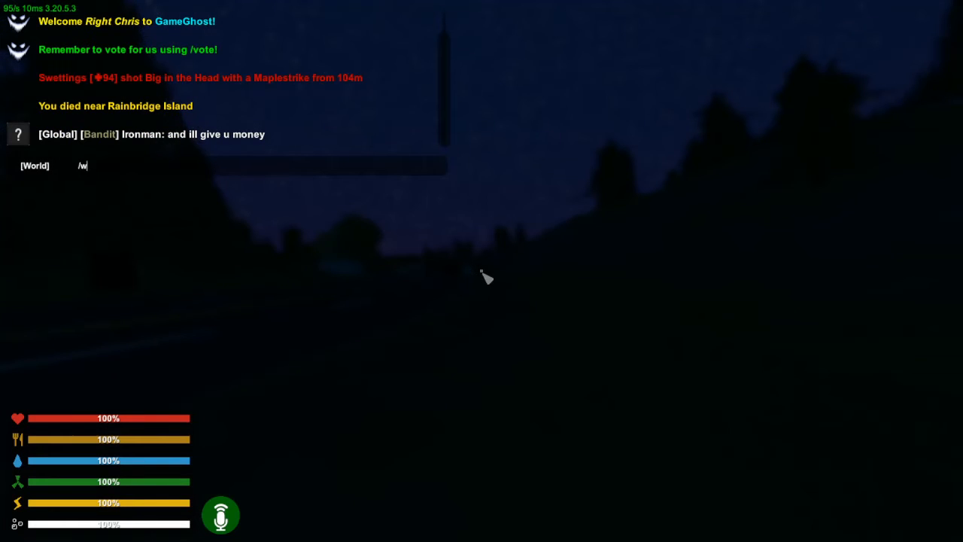
# Enter the warp command '/warp seat' in chat to teleport to the night road
pyautogui.write('arp sea')
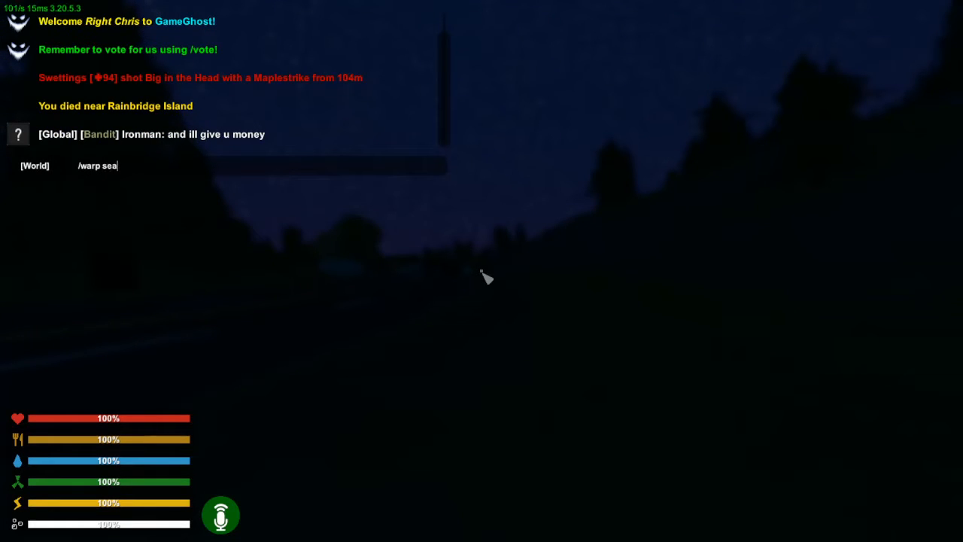
pyautogui.write('t')
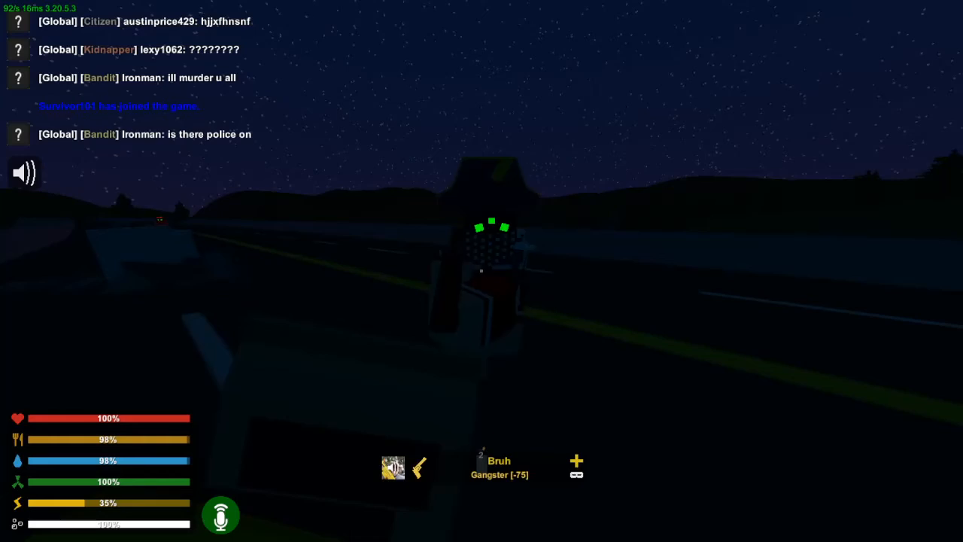
# Open the inventory with G to check the backpack, then close it
pyautogui.press('g')
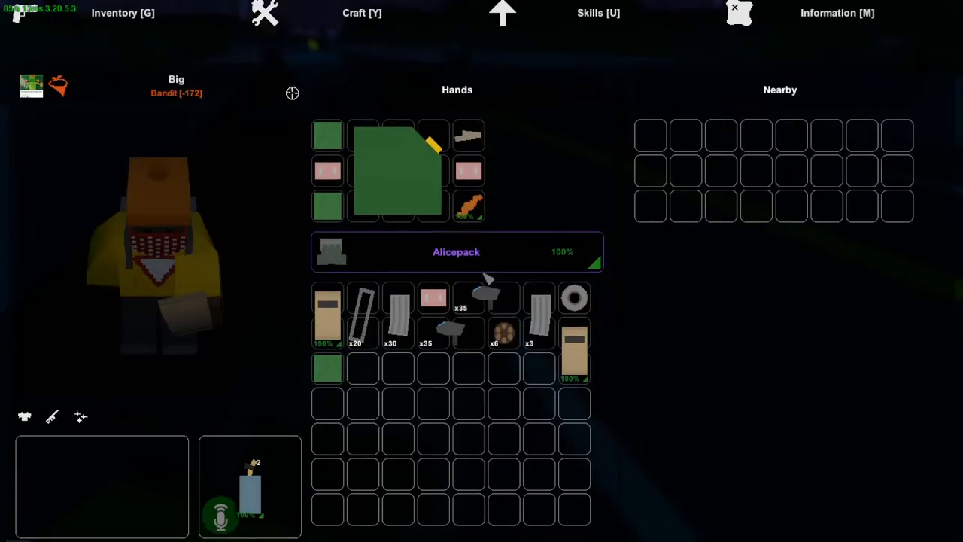
pyautogui.press('g')
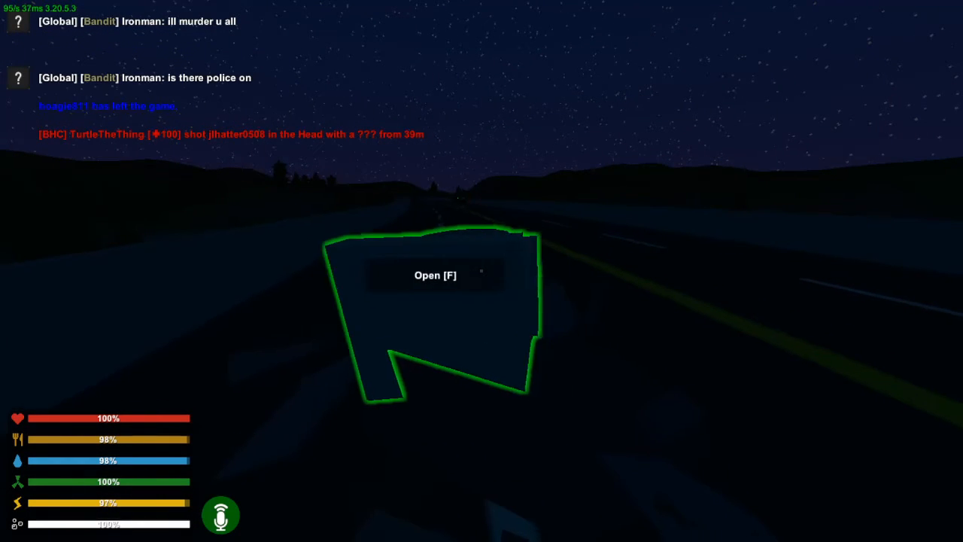
# Open and loot the roadside container, then type '/wqart' in chat after respawning
pyautogui.press('f')
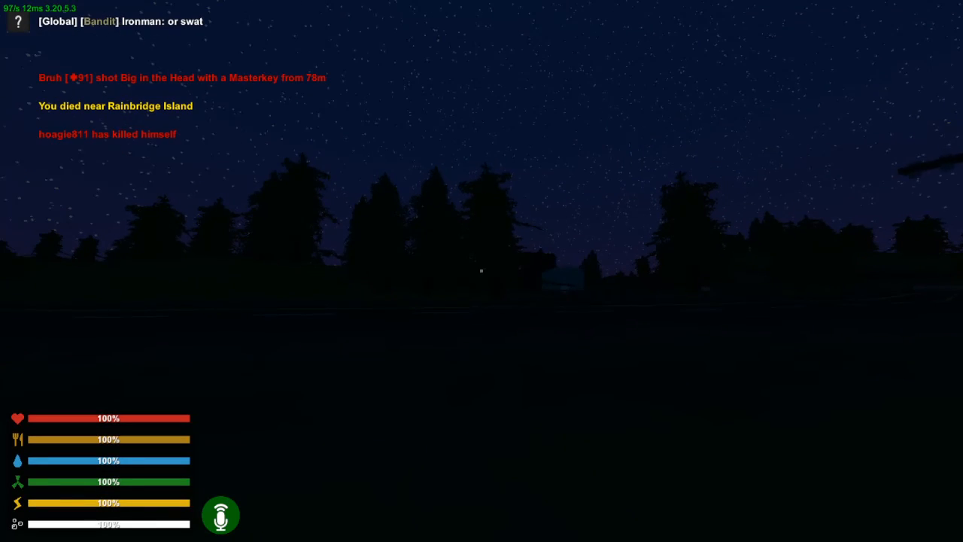
pyautogui.write('/wqart')
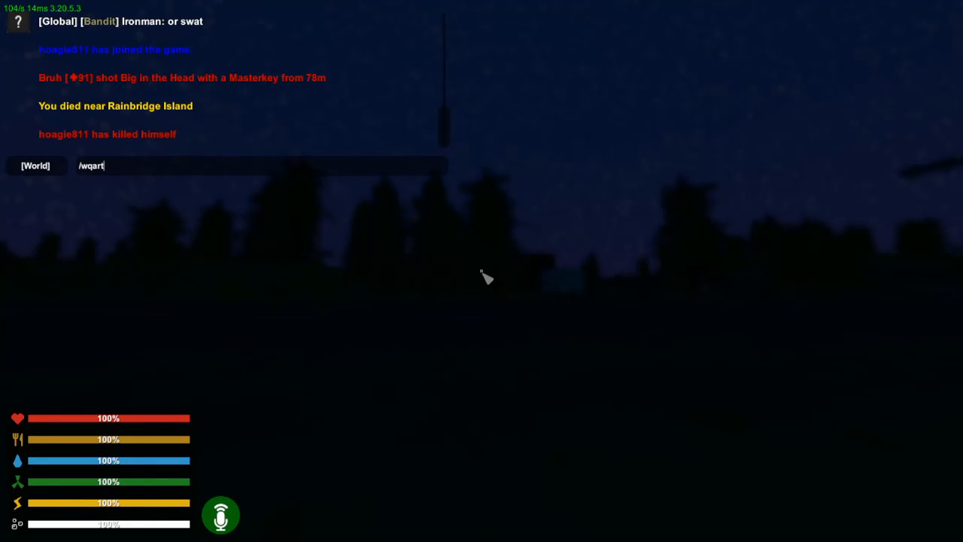